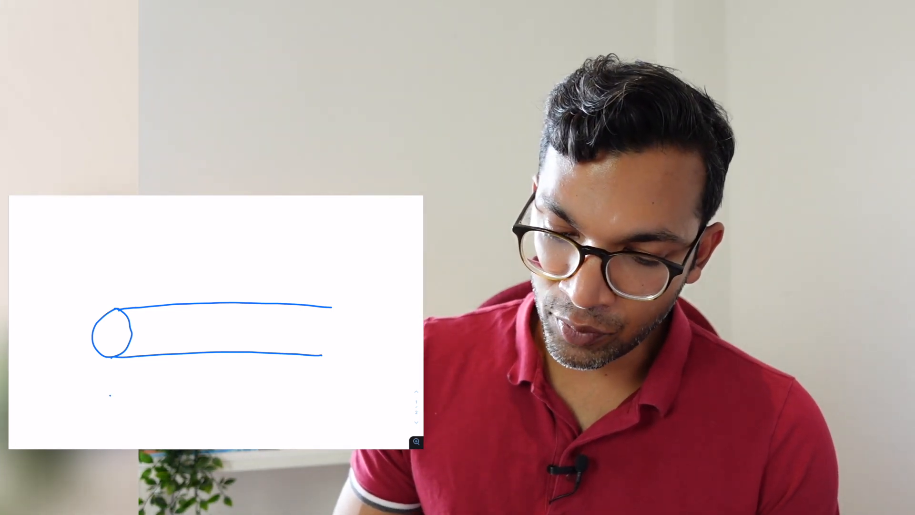
- Sketch the black needle and surrounding cannula angled into the top of the vein
{"action": "left_click_drag", "start_coordinate": [107, 398], "coordinate": [237, 392]}
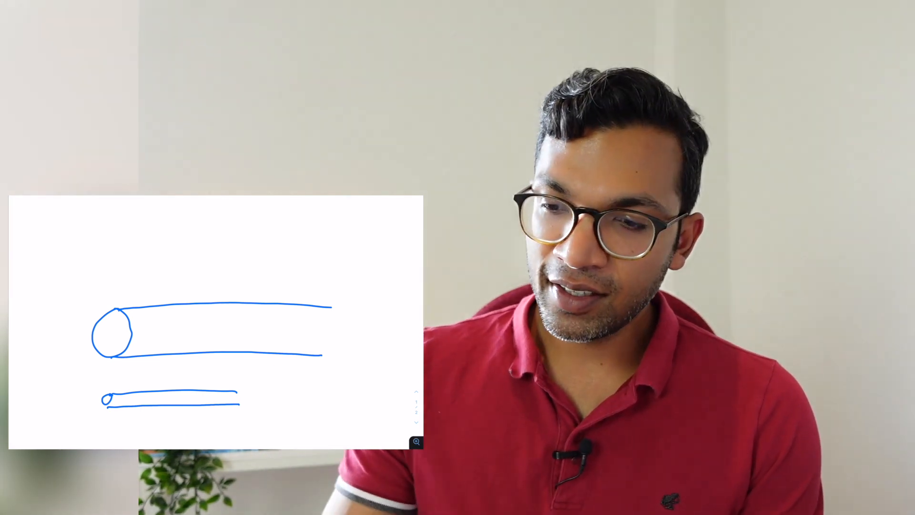
{"action": "left_click_drag", "start_coordinate": [239, 312], "coordinate": [283, 283]}
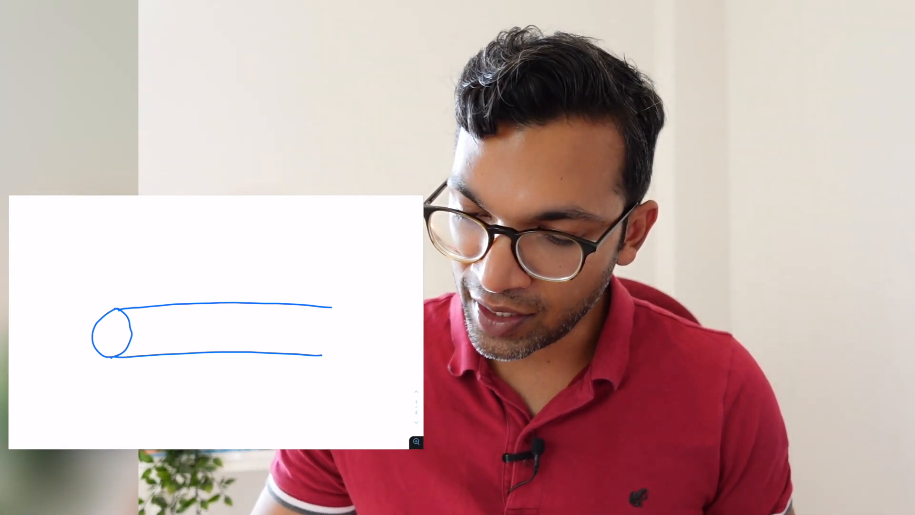
{"action": "left_click_drag", "start_coordinate": [233, 321], "coordinate": [300, 266]}
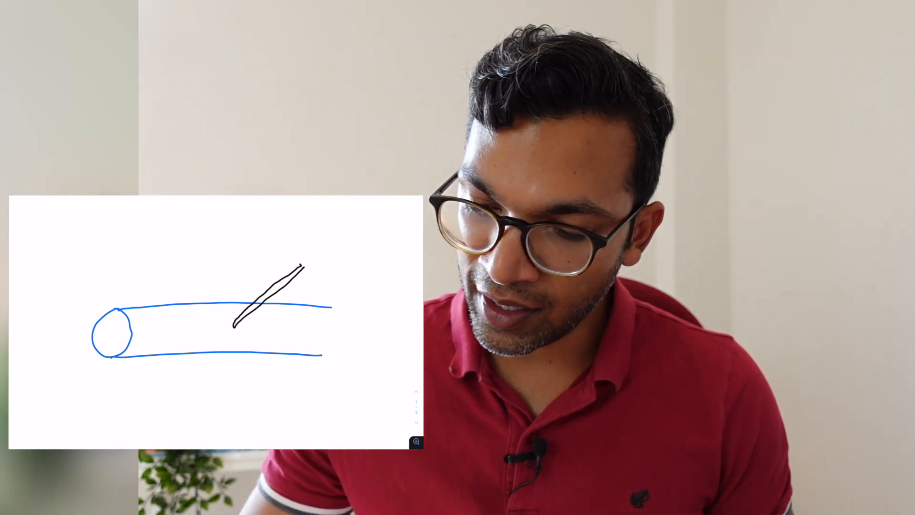
{"action": "left_click_drag", "start_coordinate": [251, 275], "coordinate": [239, 321]}
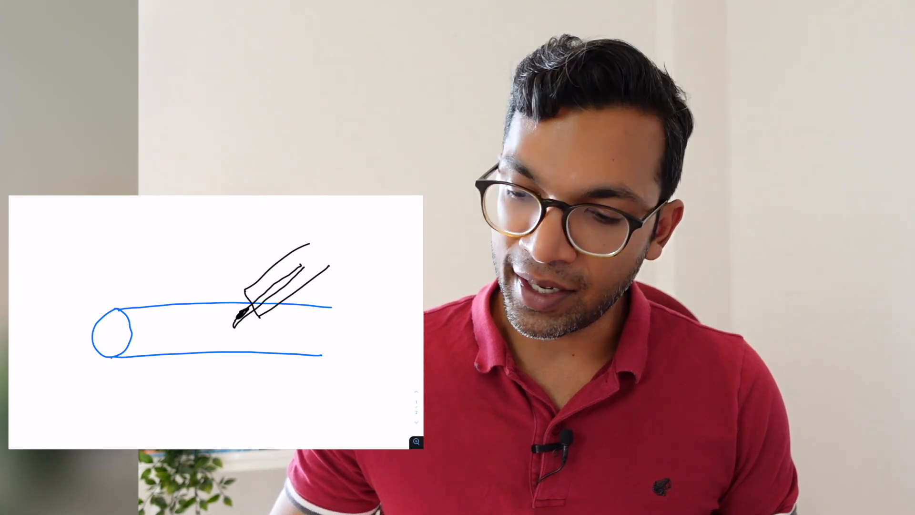
- Add a red blood flashback mark at the needle tip
{"action": "left_click_drag", "start_coordinate": [225, 326], "coordinate": [245, 320]}
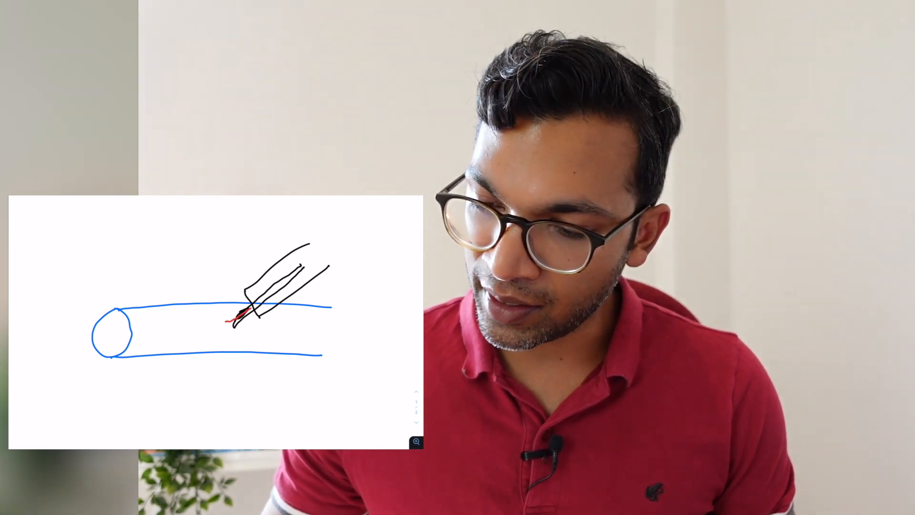